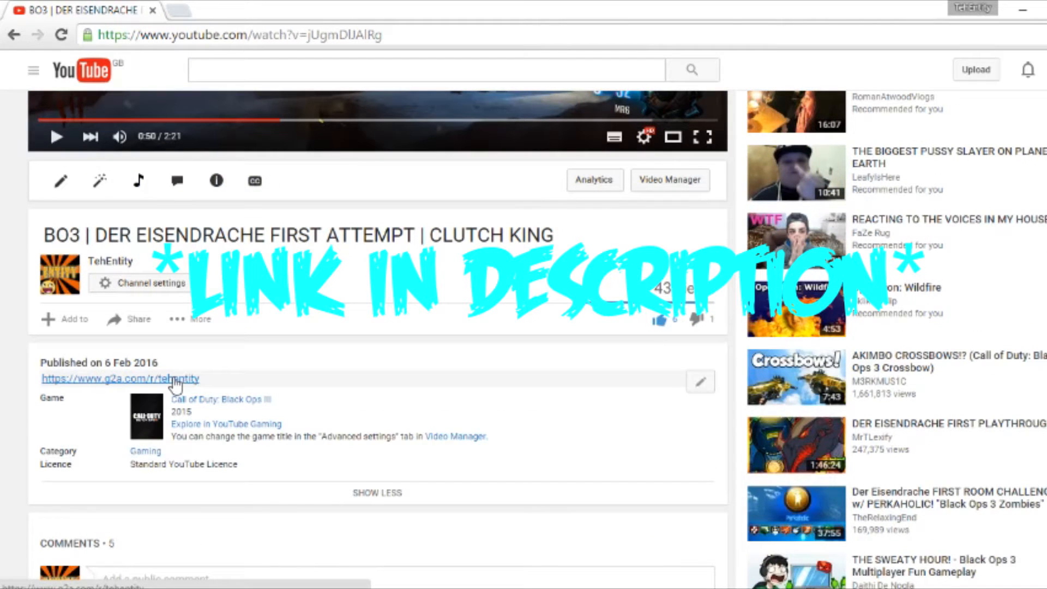
Open the g2a.com referral link from the YouTube video description.
left_click(120, 378)
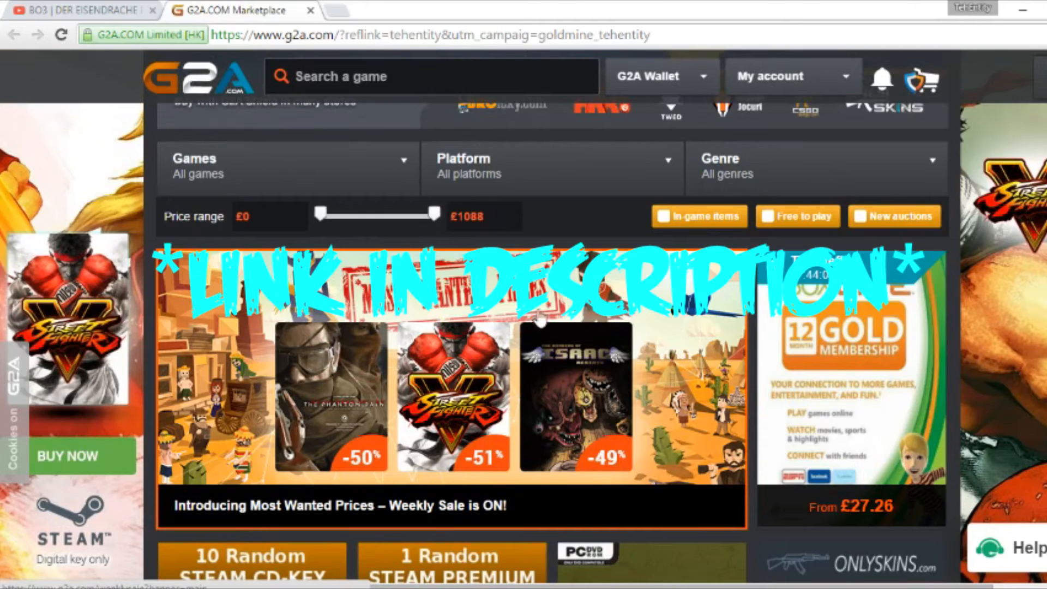
scroll("down", 3)
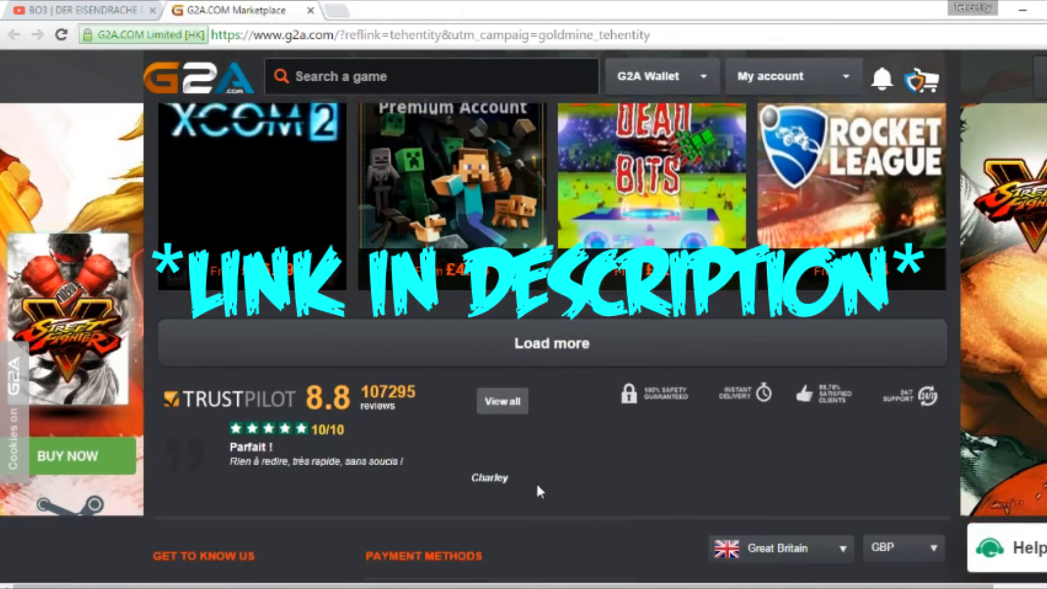
scroll("down", 3)
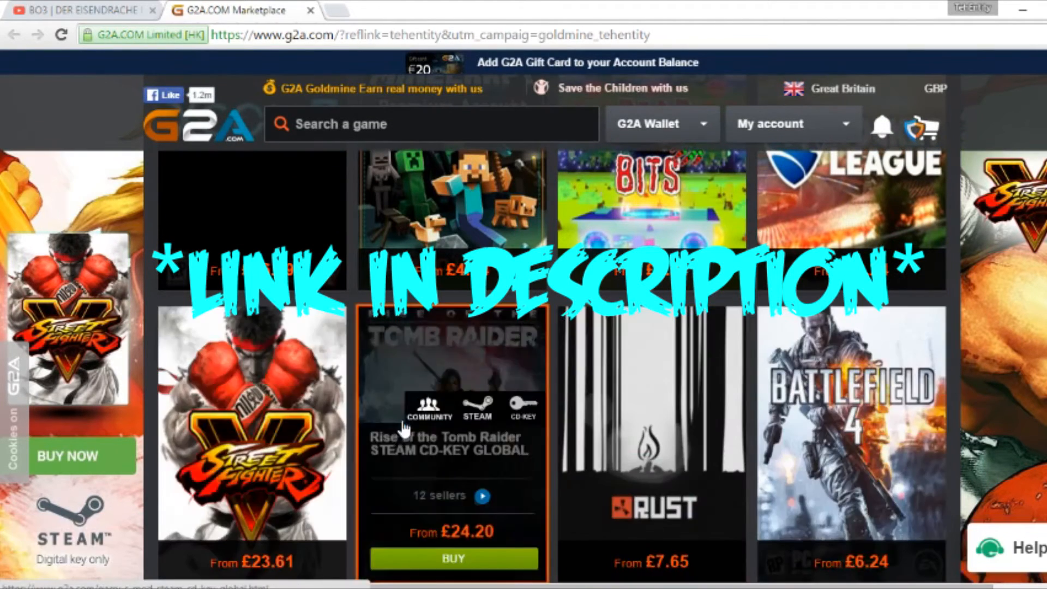
scroll("down", 3)
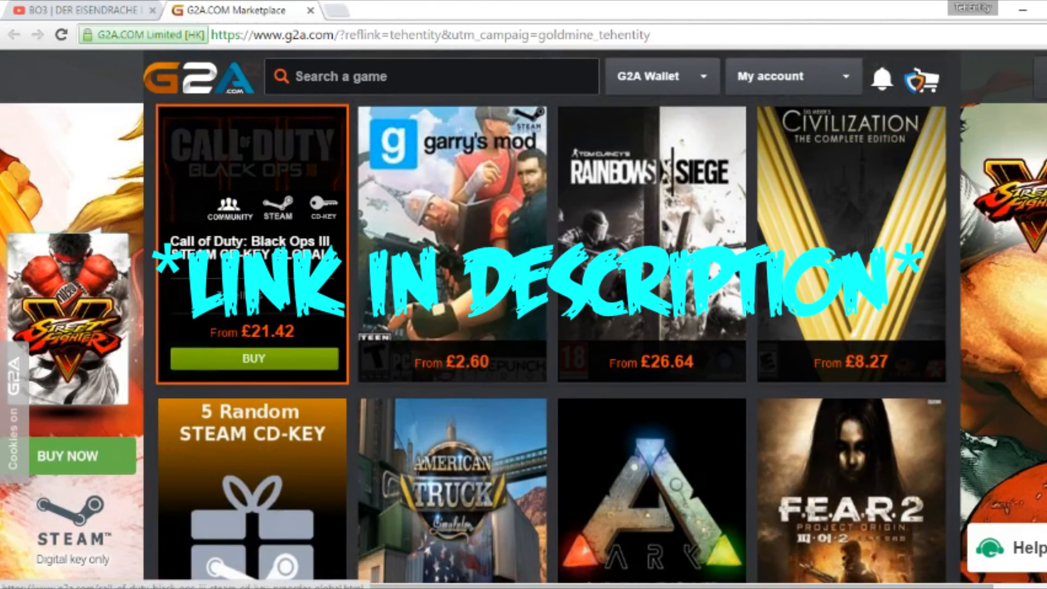
left_click(252, 241)
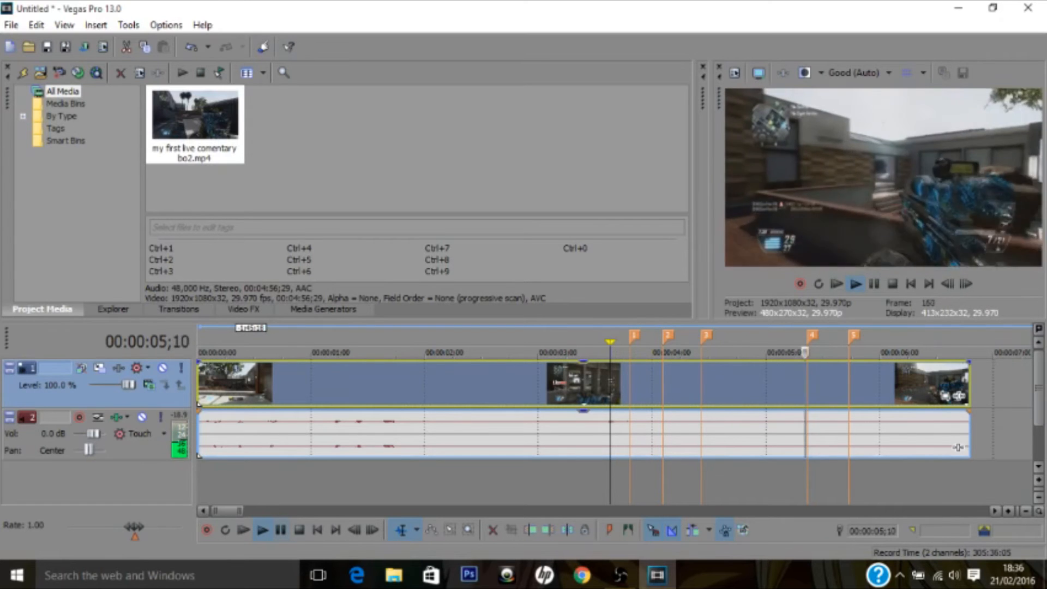
Move the playback position within the gameplay clip toward its end.
left_click(261, 529)
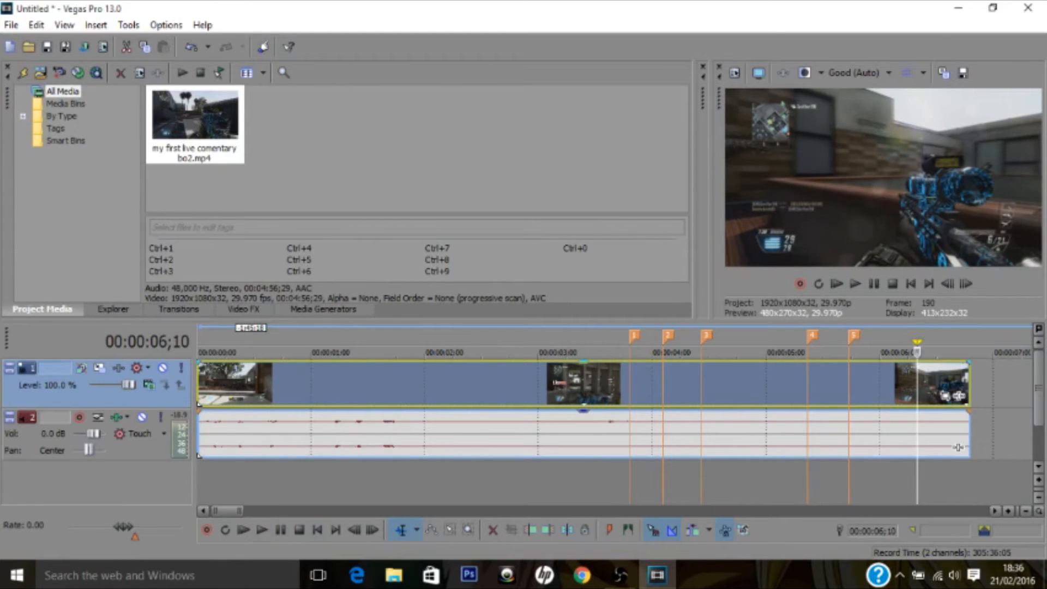
left_click(598, 352)
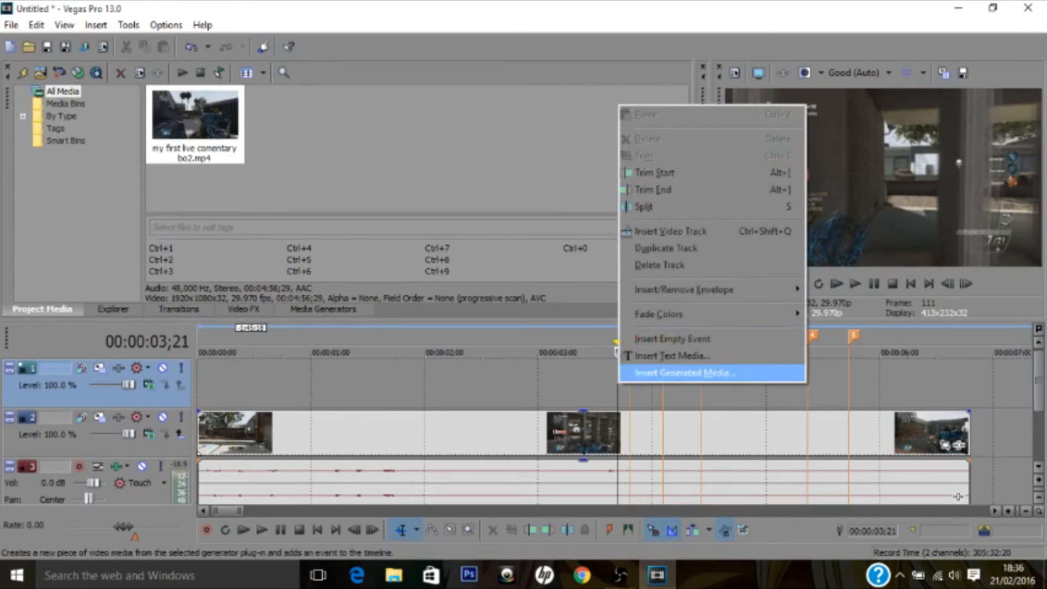
Insert Sony Titles & Text generated media on the empty top track at marker 1.
left_click(684, 372)
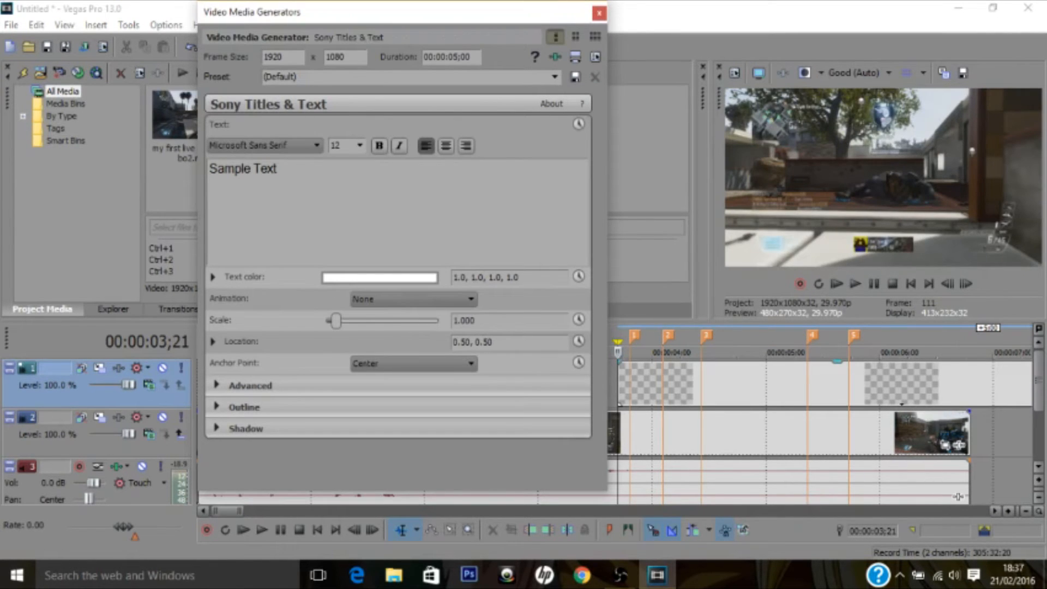
mouse_move(578, 124)
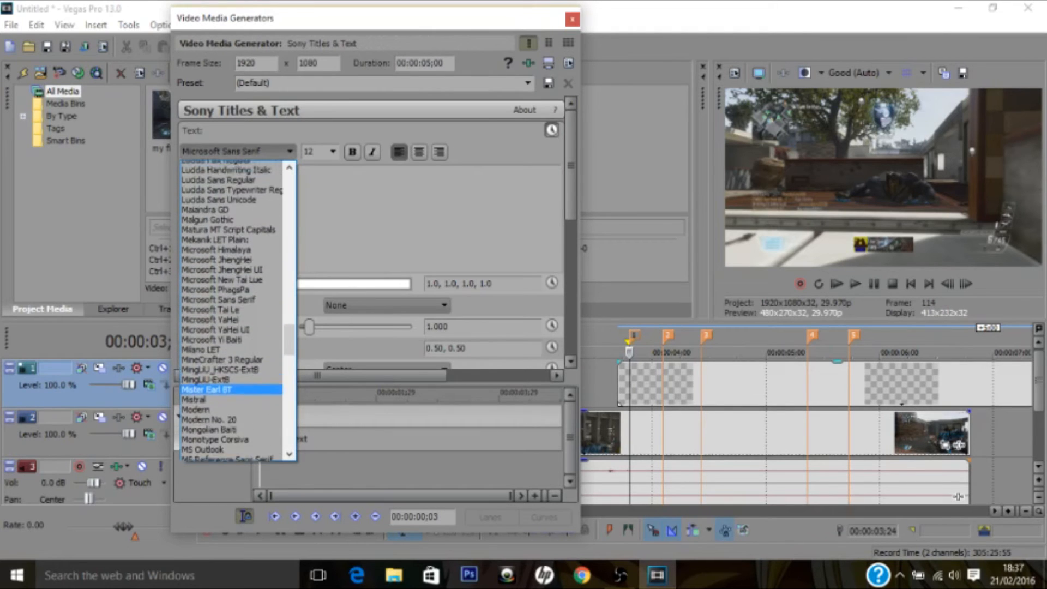
Pick Heavitas from the font list and select all the sample title text.
scroll("down", 3)
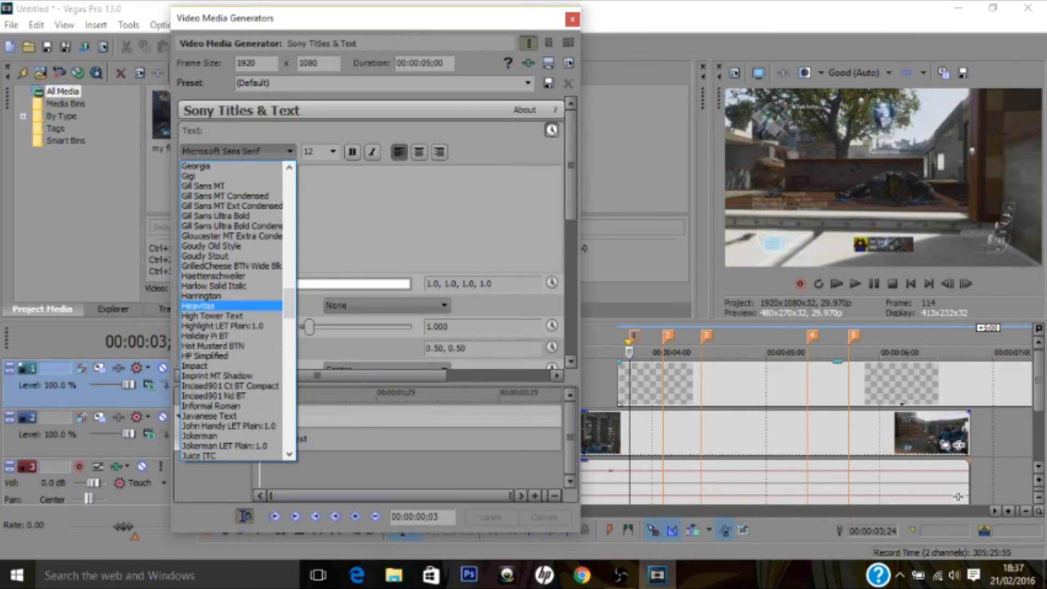
left_click(198, 306)
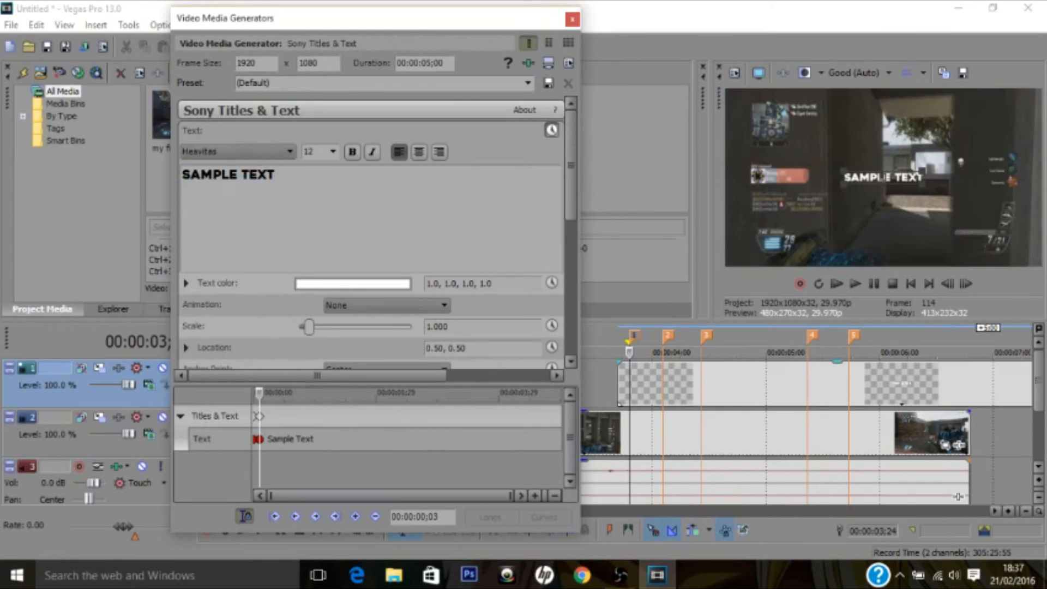
triple_click(228, 174)
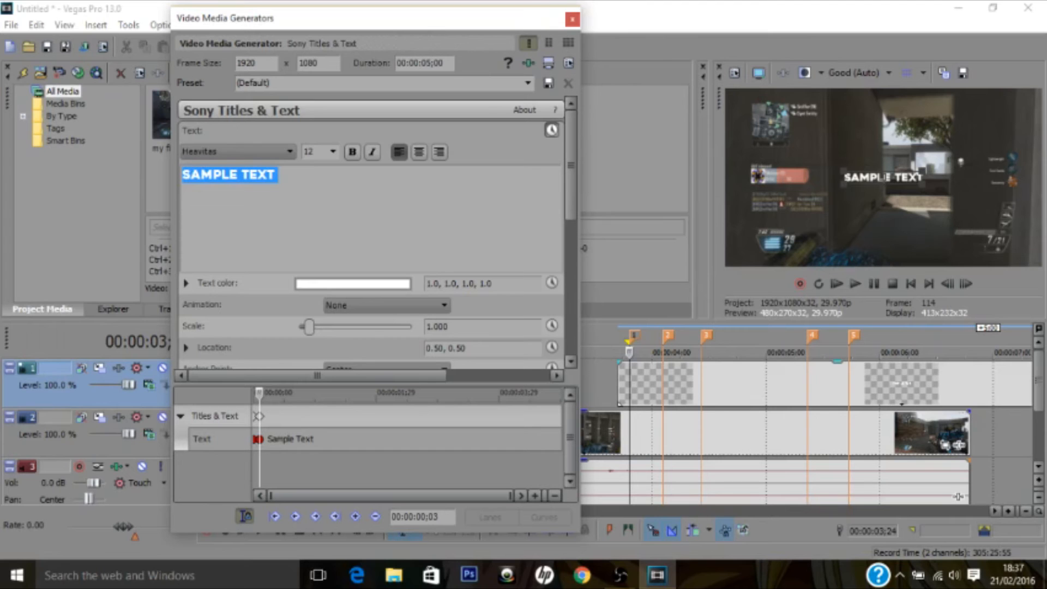
Type OH, enlarge the title to about 2.728 scale, and nudge it slightly right.
type("OH")
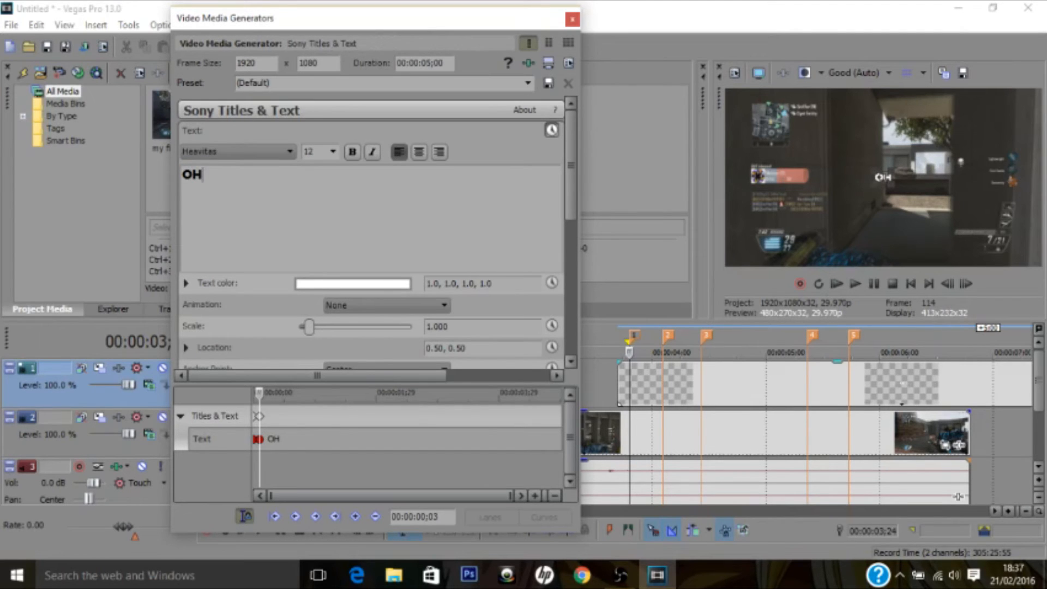
left_click_drag(309, 327, 328, 328)
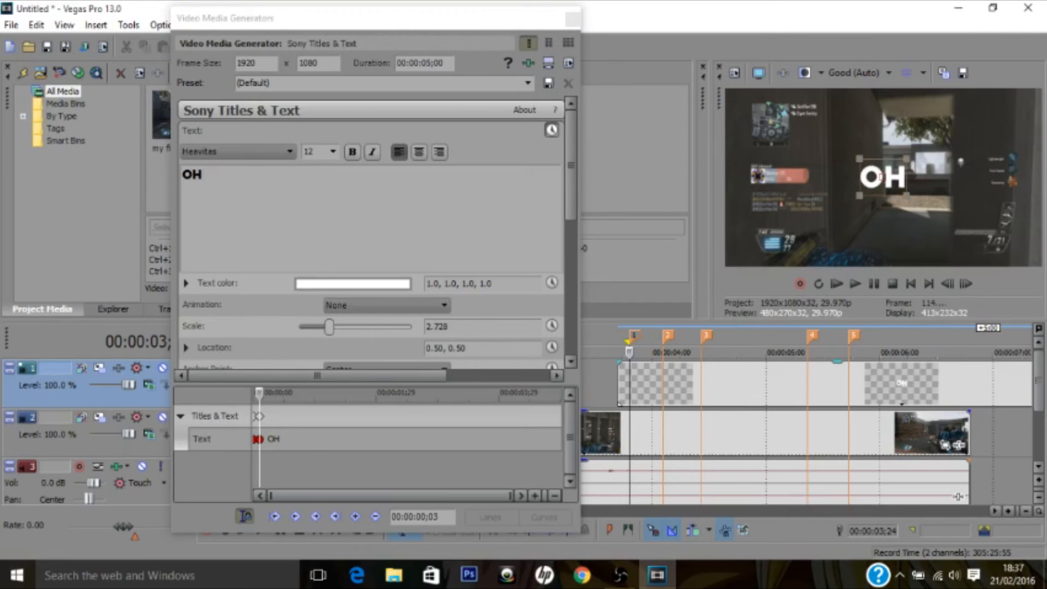
left_click_drag(881, 176, 886, 176)
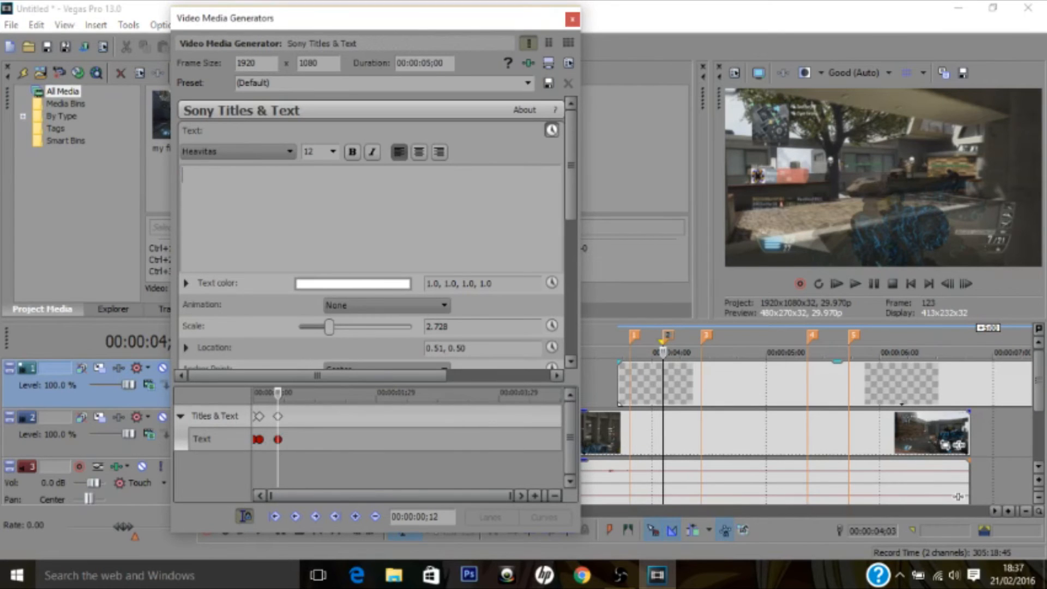
Type the subtitle words DOUBLE, KILL, GET and REKT at the later marker keyframes.
type("DOUBLE")
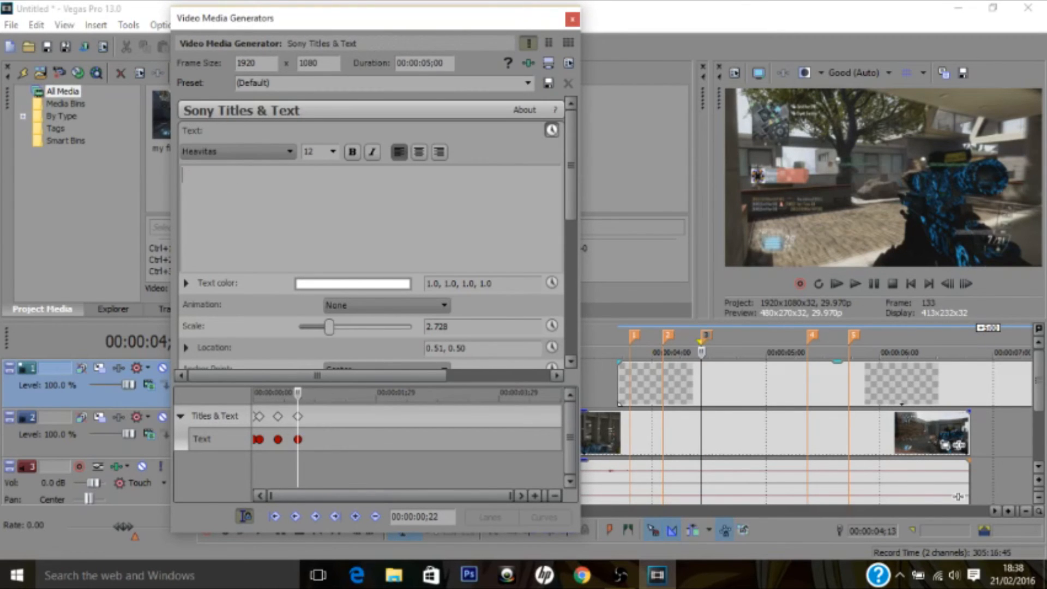
type("KILL")
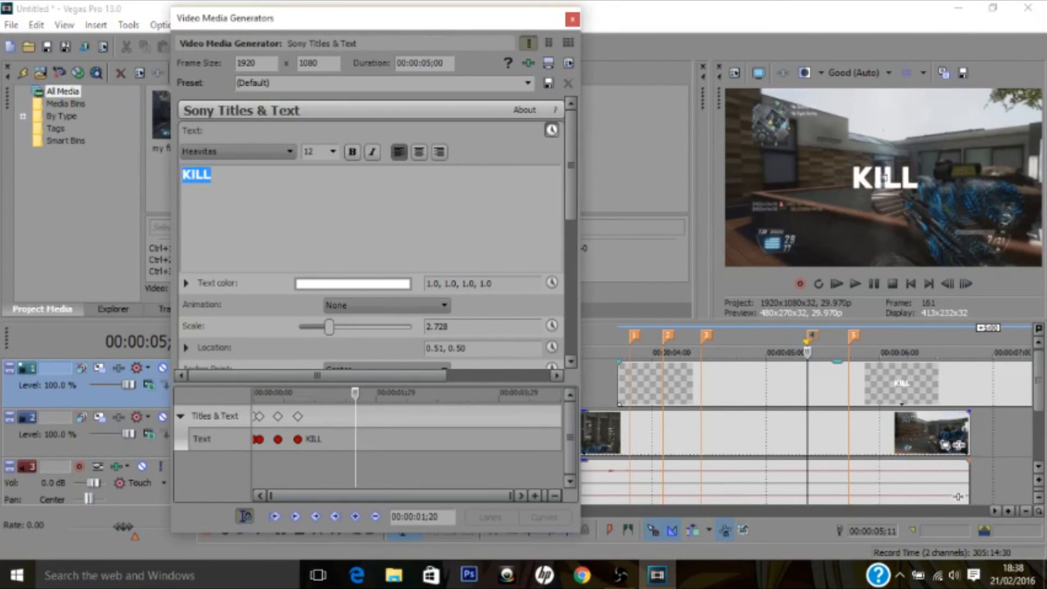
type("GET")
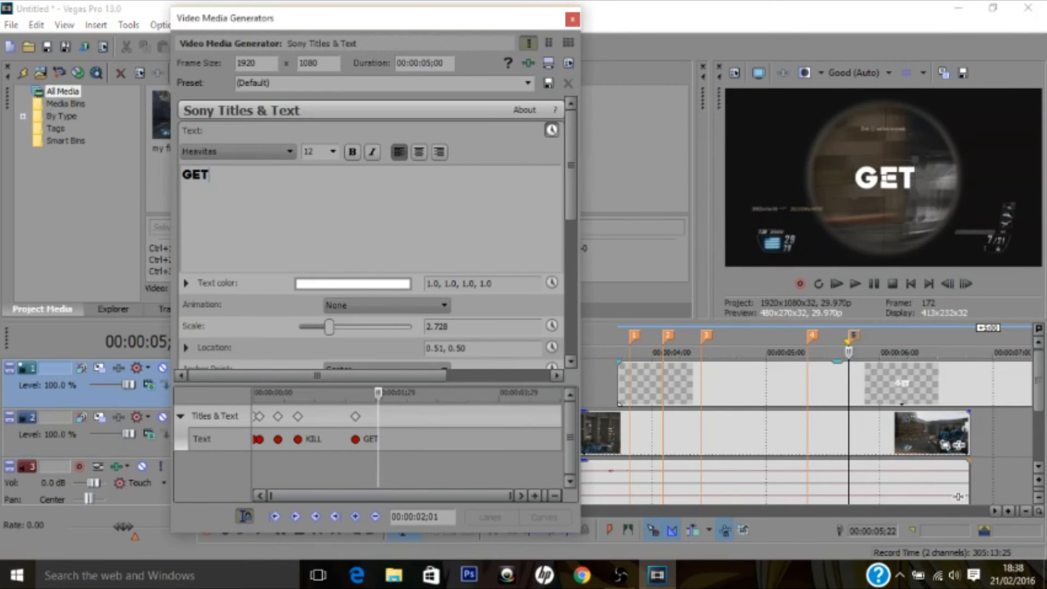
type("REKT")
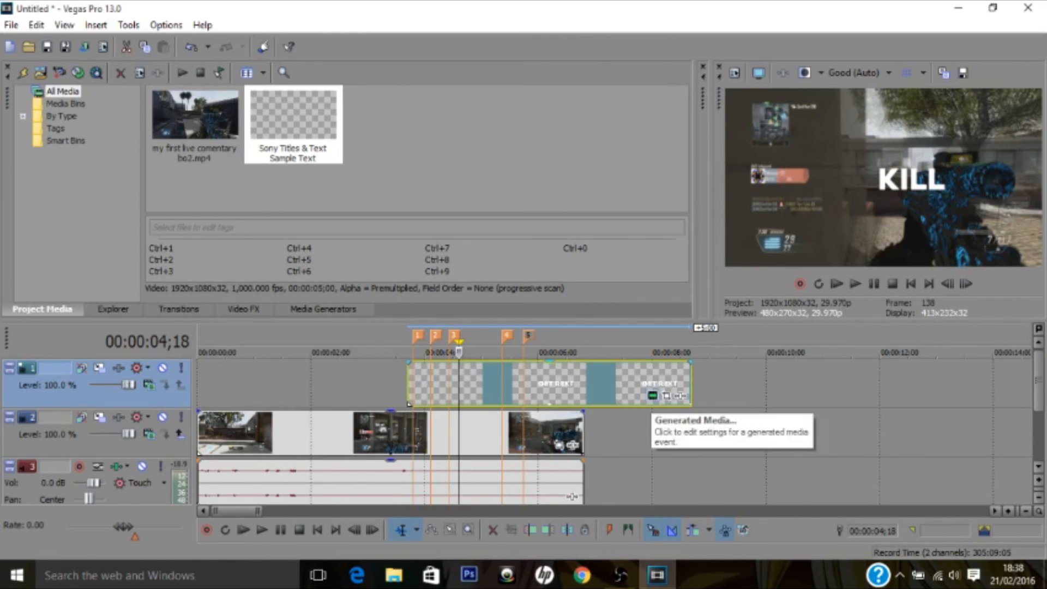
Reopen the title generator, change the final keyframe text to REKT, and return to the timeline.
double_click(556, 384)
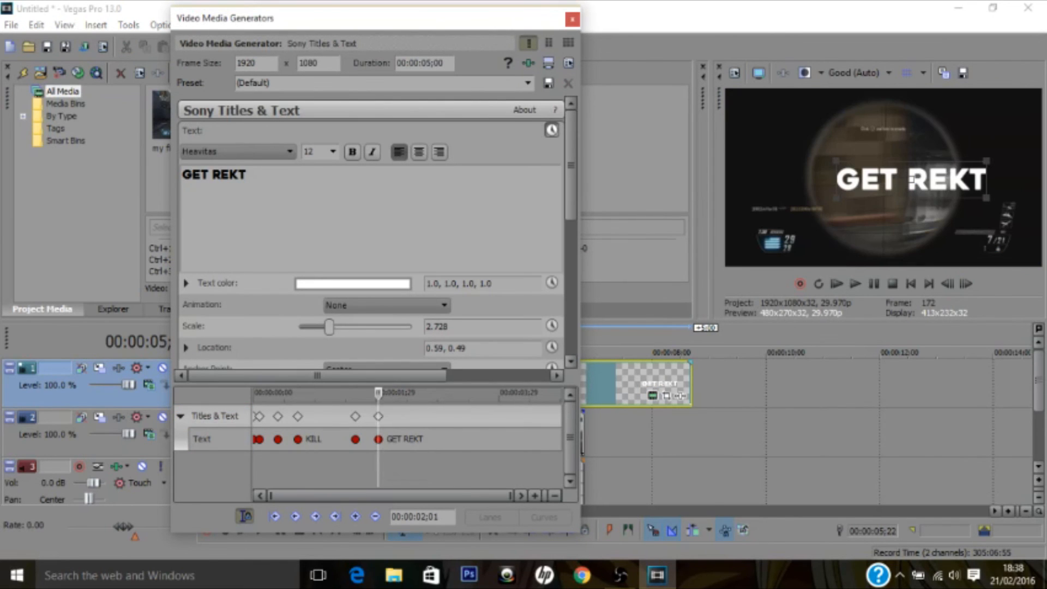
type("REKT")
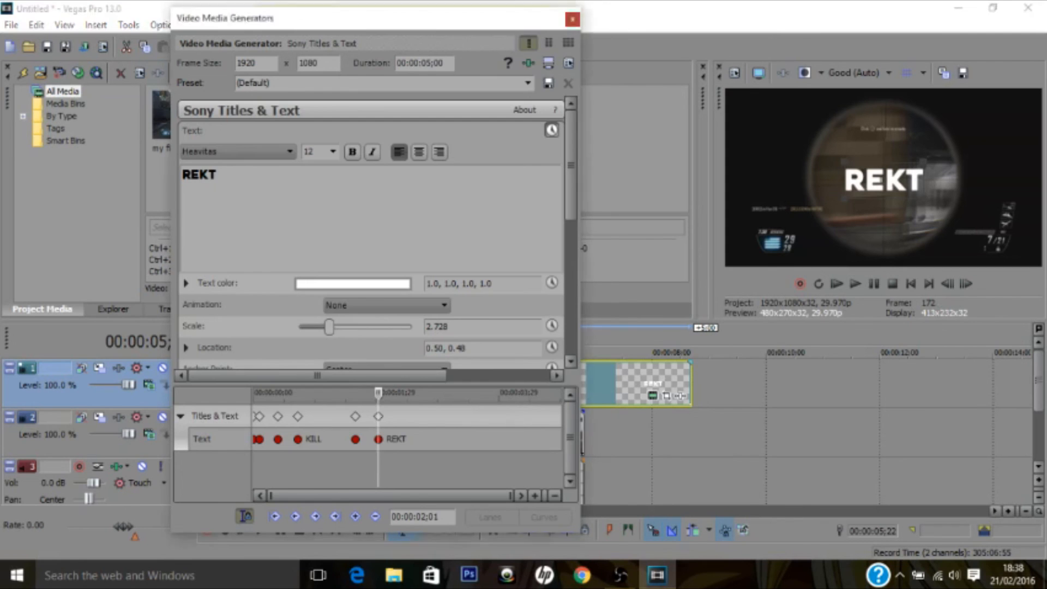
left_click(571, 18)
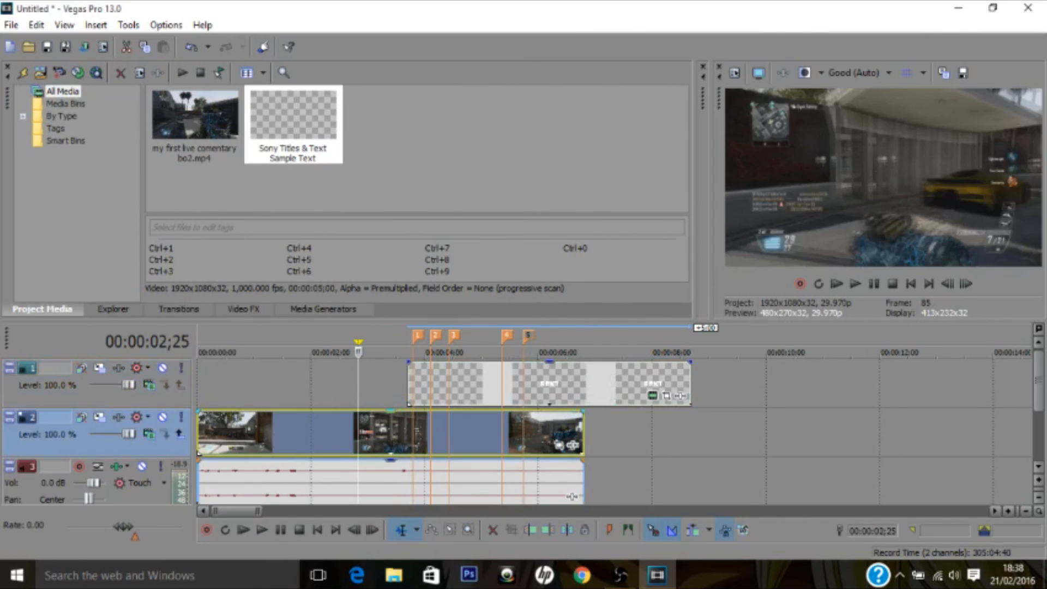